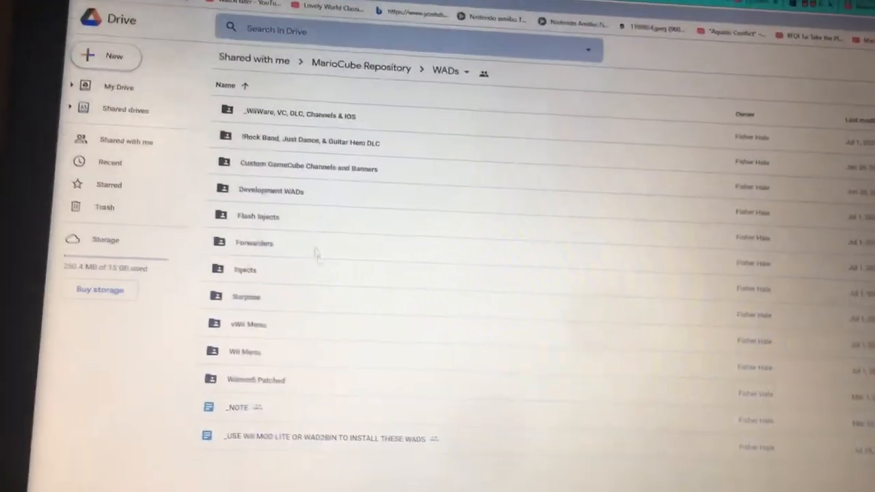
# Step: Browse the Wiimmfi Patched folder's list of patched WiiWare .wad files
pyautogui.doubleClick(256, 381)
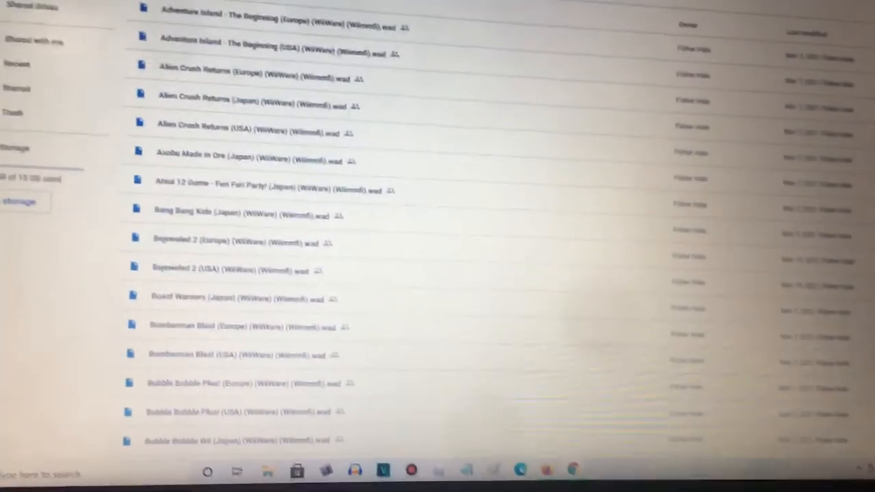
pyautogui.scroll(-3)
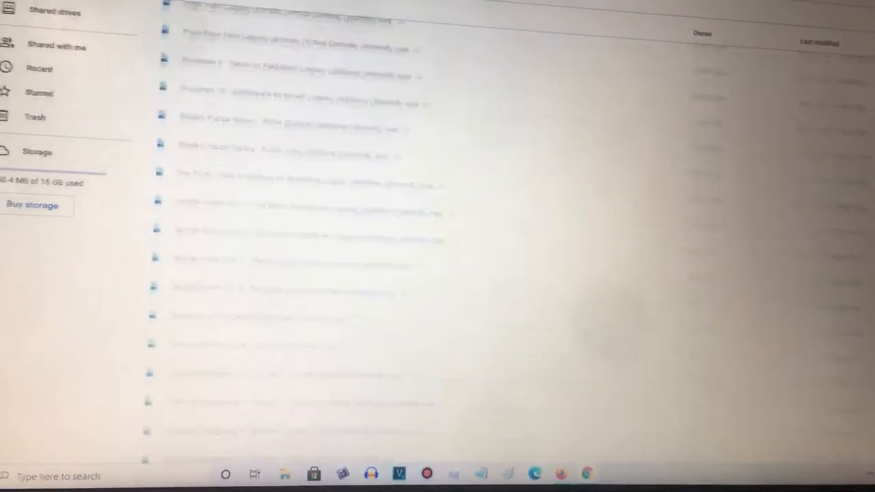
pyautogui.scroll(-3)
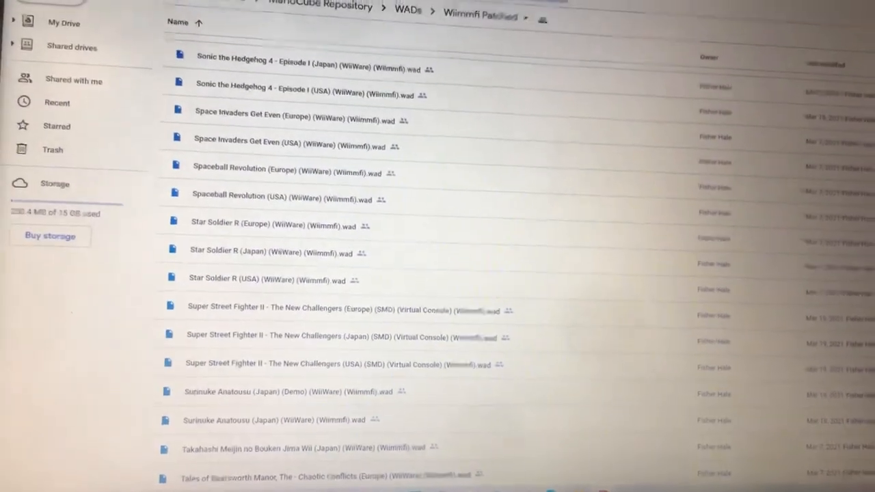
pyautogui.scroll(-3)
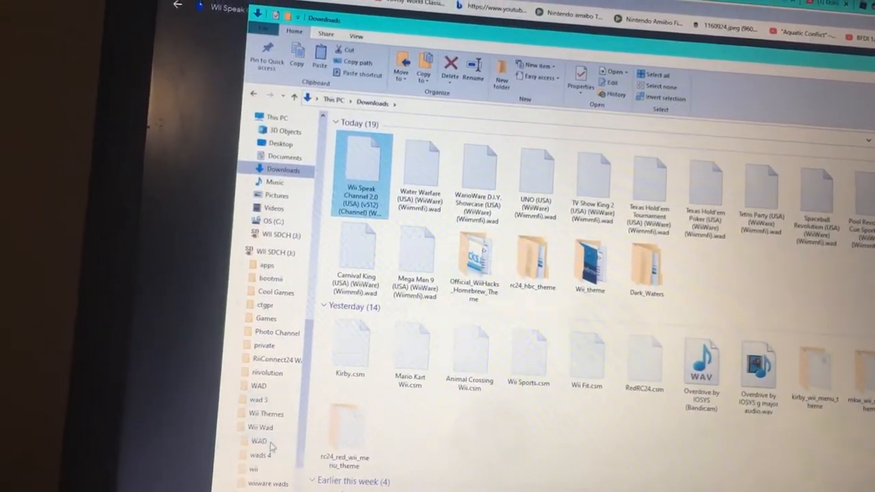
# Step: Delete the WarioWare D.I.Y. Showcase WAD from the SD card's Cool Games folder
pyautogui.click(277, 293)
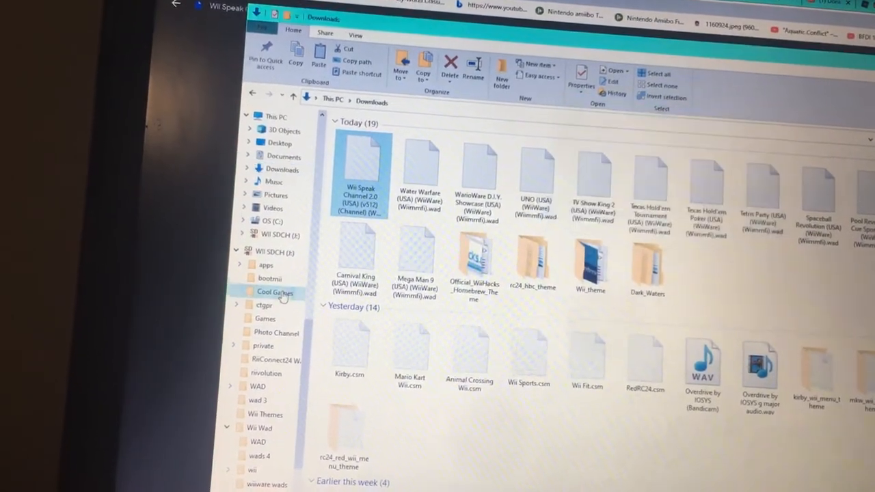
pyautogui.doubleClick(276, 292)
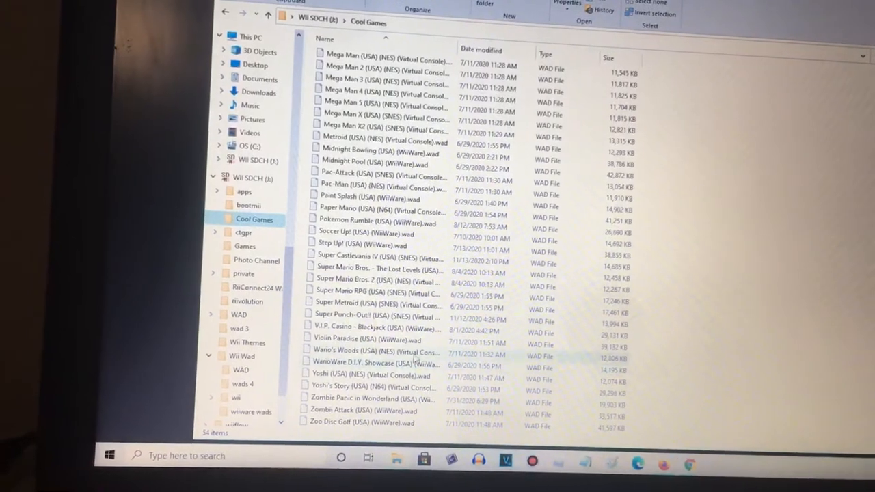
pyautogui.click(383, 363)
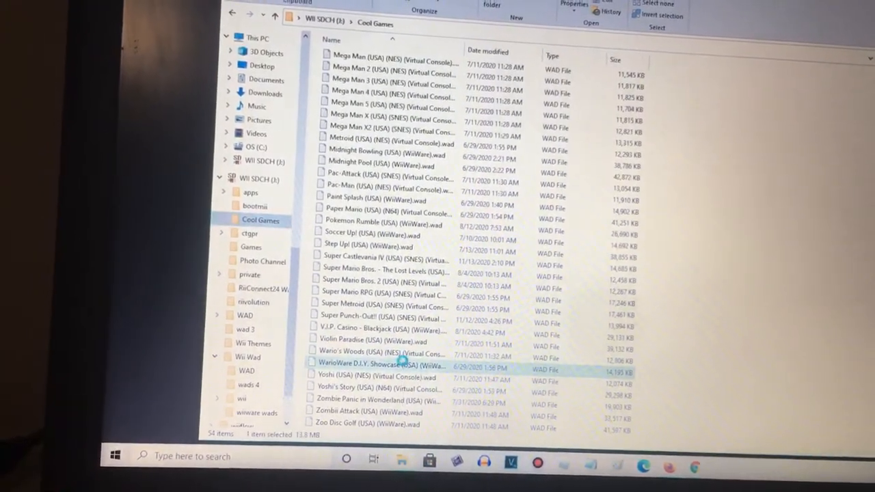
pyautogui.rightClick(380, 363)
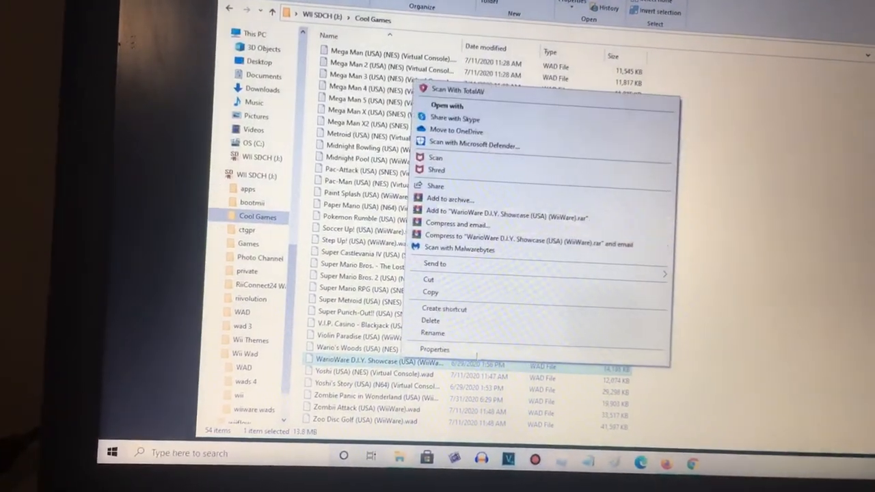
pyautogui.click(681, 219)
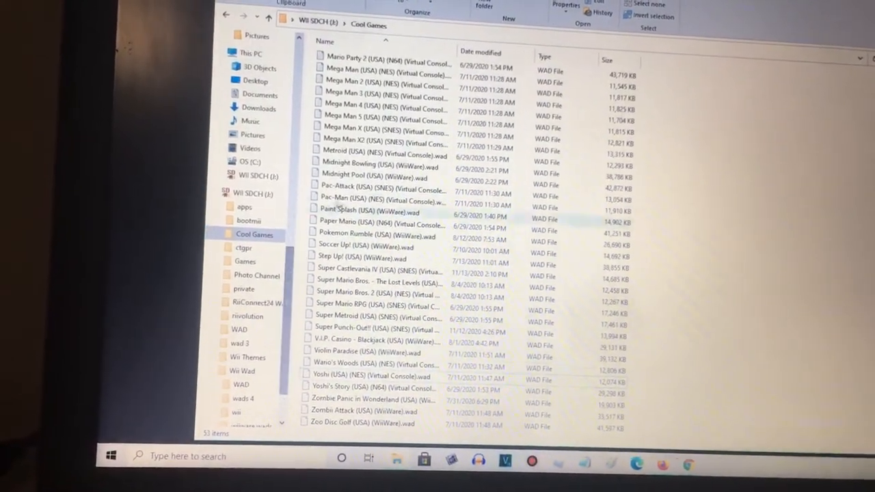
# Step: Remove the Paint Splash WAD and move into the SD card's Games folder
pyautogui.click(386, 216)
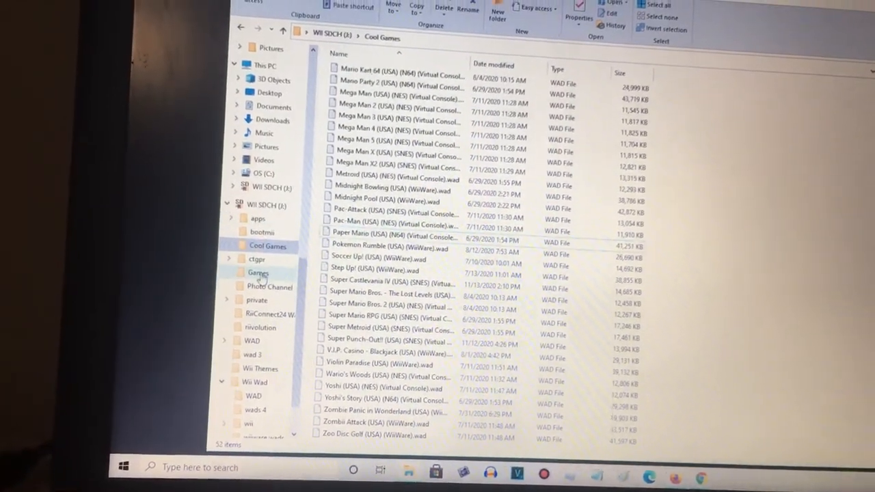
pyautogui.click(258, 272)
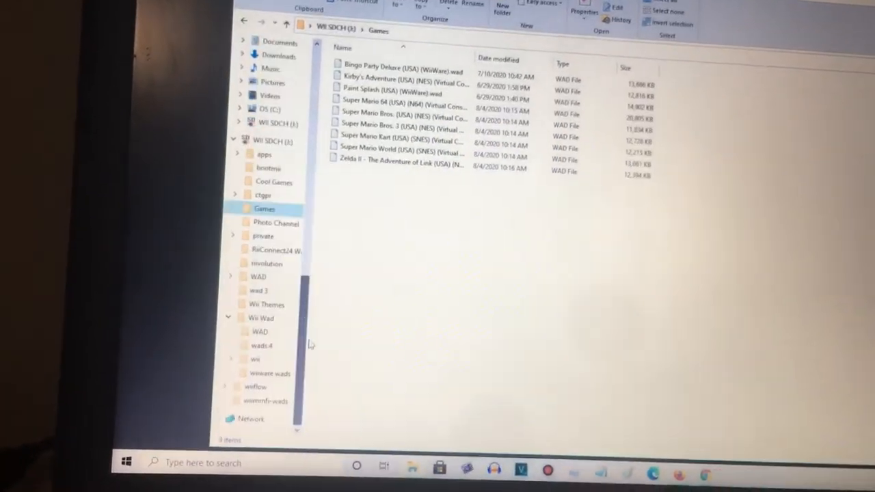
pyautogui.click(268, 373)
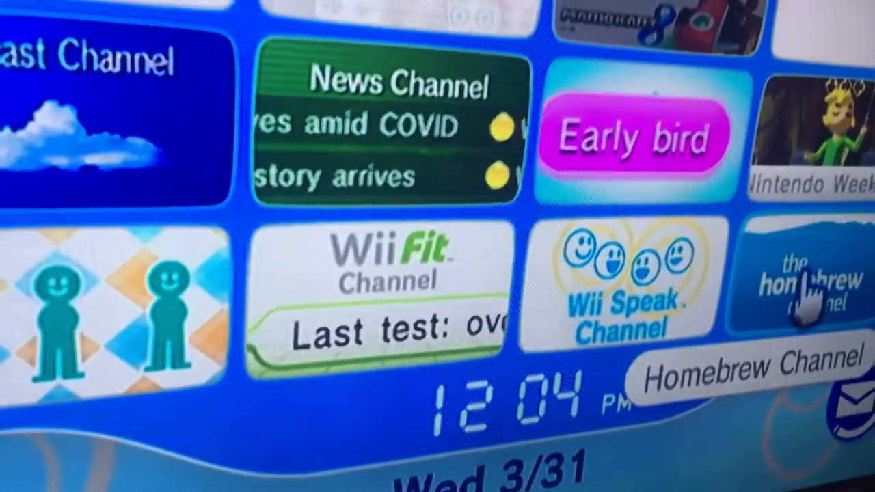
# Step: Start the Homebrew Channel from the Wii Menu to reach Wii Mod Lite
pyautogui.click(795, 294)
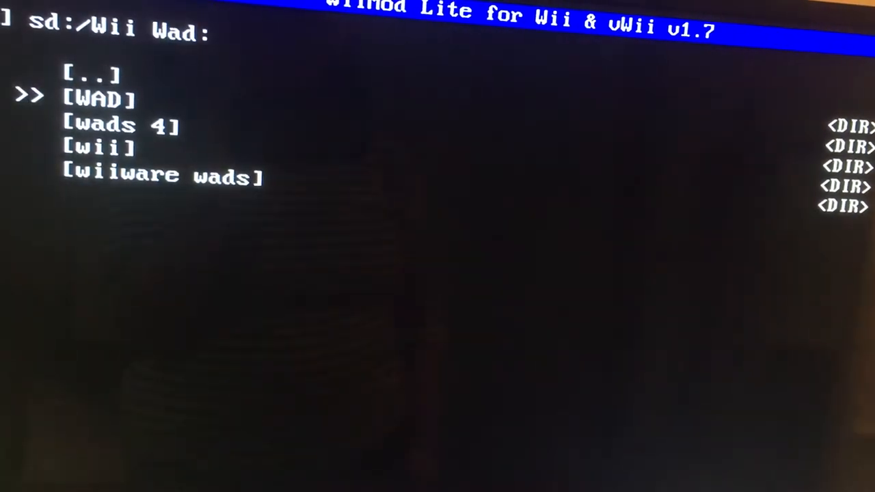
# Step: Install Wii Speak Channel 2.0 (USA) (v512) from sd:/Wii Wad/WAD
pyautogui.press('enter')
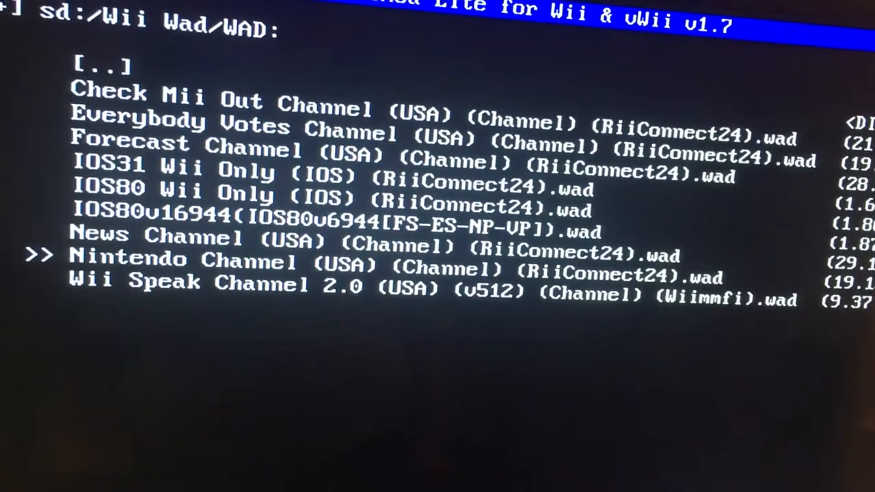
pyautogui.press('A')
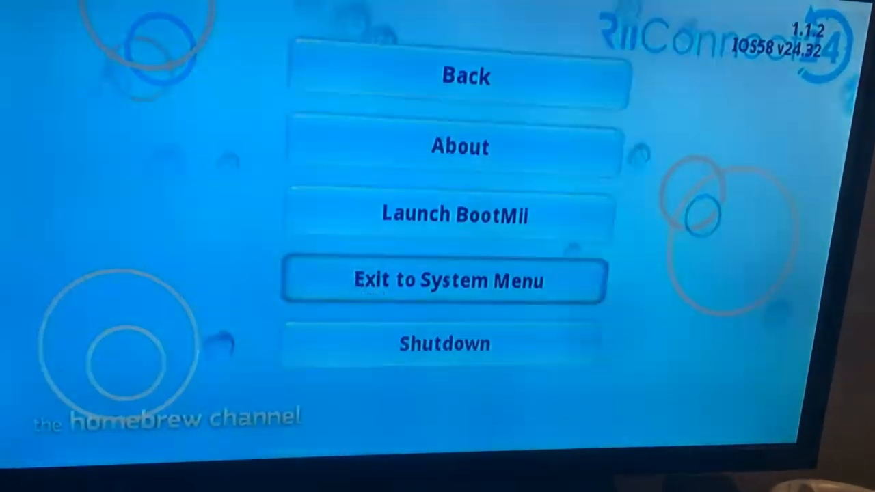
# Step: Exit to the System Menu and launch the new Wii Speak Ch. 2.0 channel
pyautogui.click(446, 281)
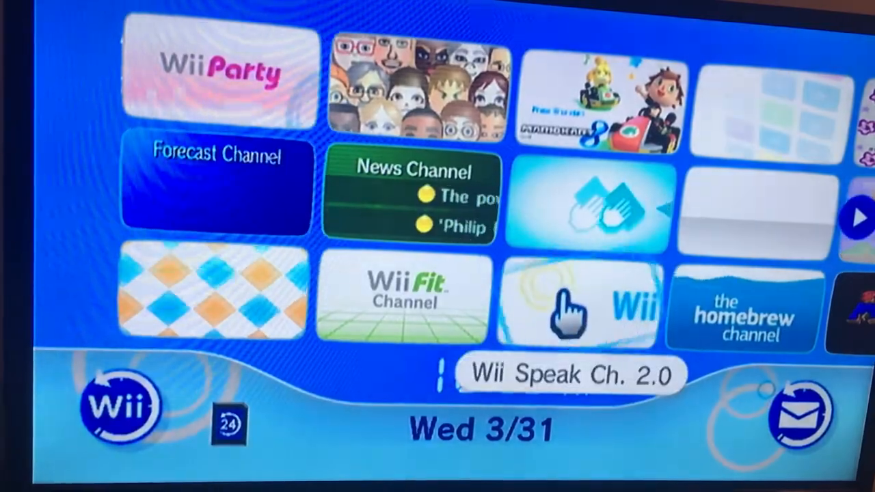
pyautogui.click(580, 308)
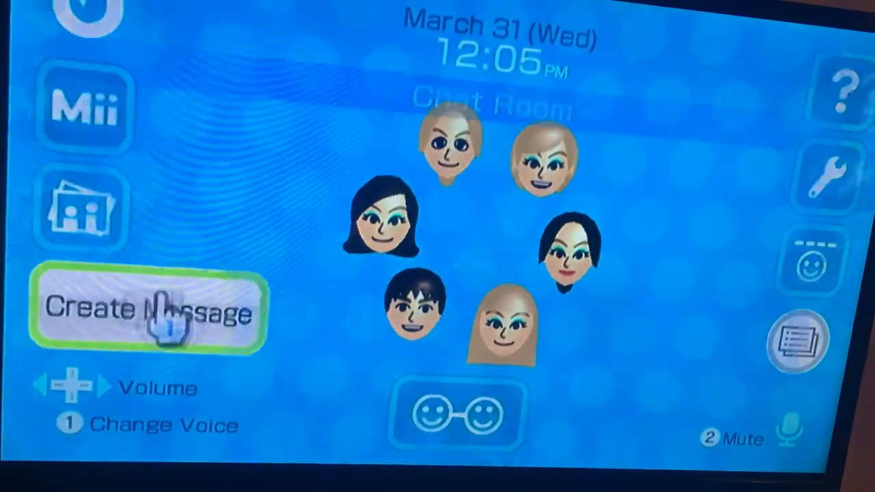
# Step: Create a new message, reconnect after the error, and attach the rainbow picture as its photo
pyautogui.click(150, 309)
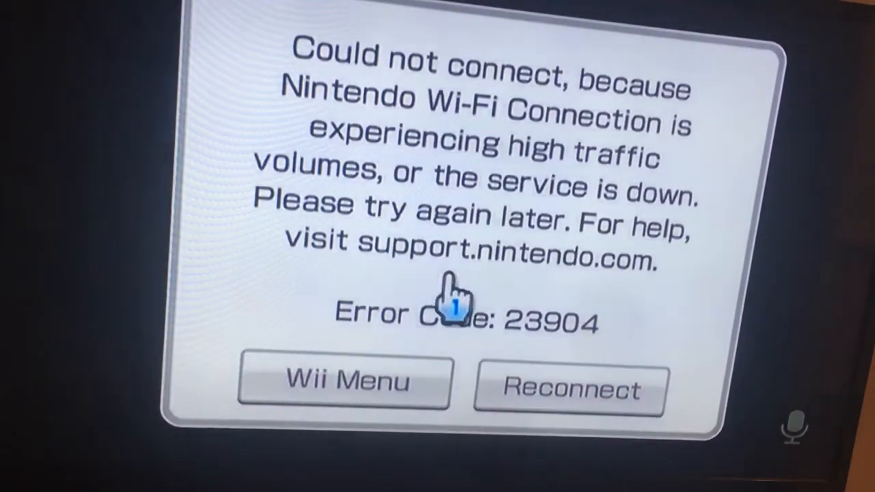
pyautogui.moveTo(569, 394)
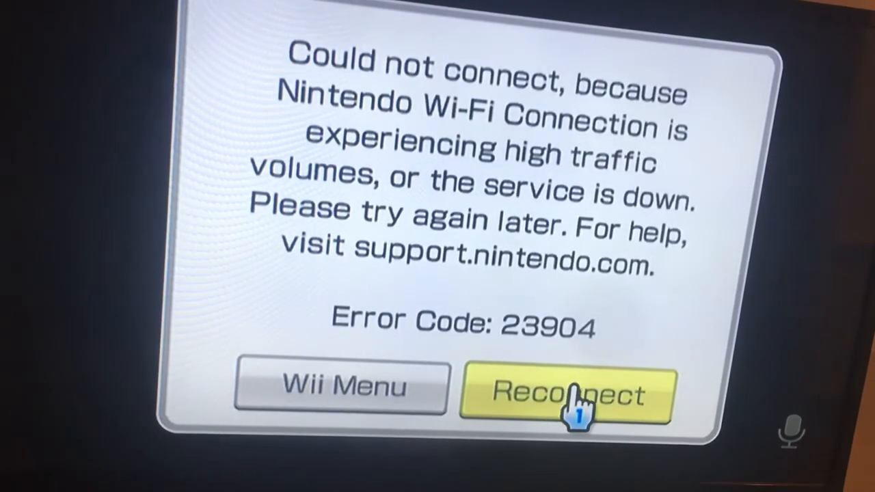
pyautogui.click(566, 394)
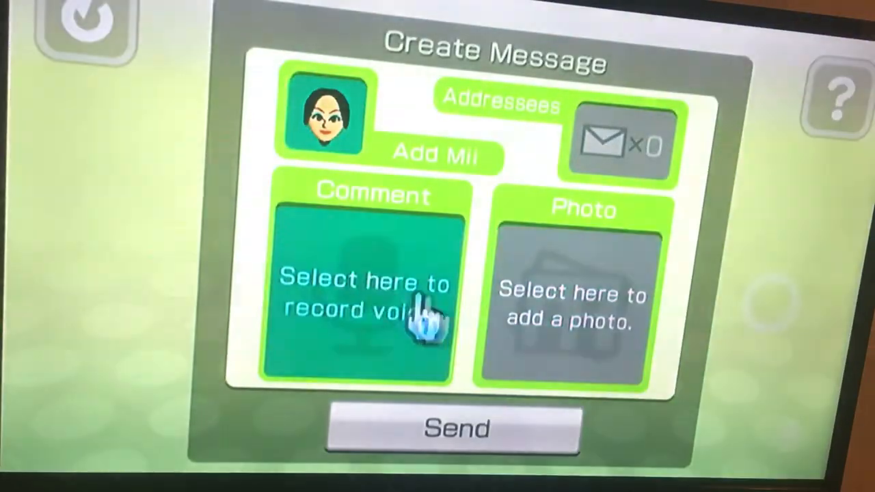
pyautogui.click(572, 294)
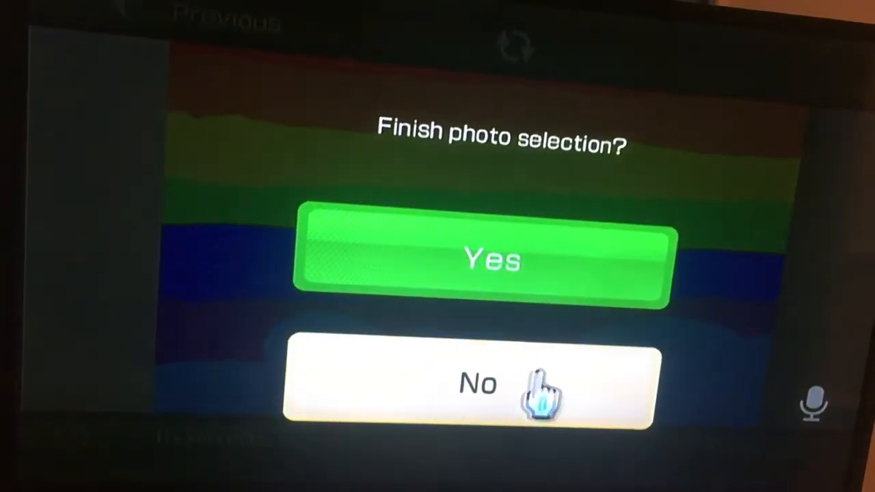
pyautogui.click(478, 383)
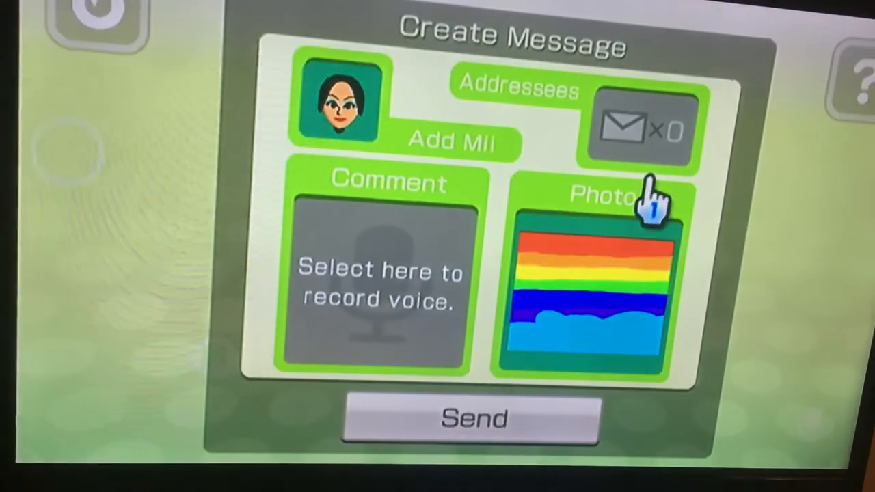
# Step: Add Jameson as the message's addressee
pyautogui.click(470, 419)
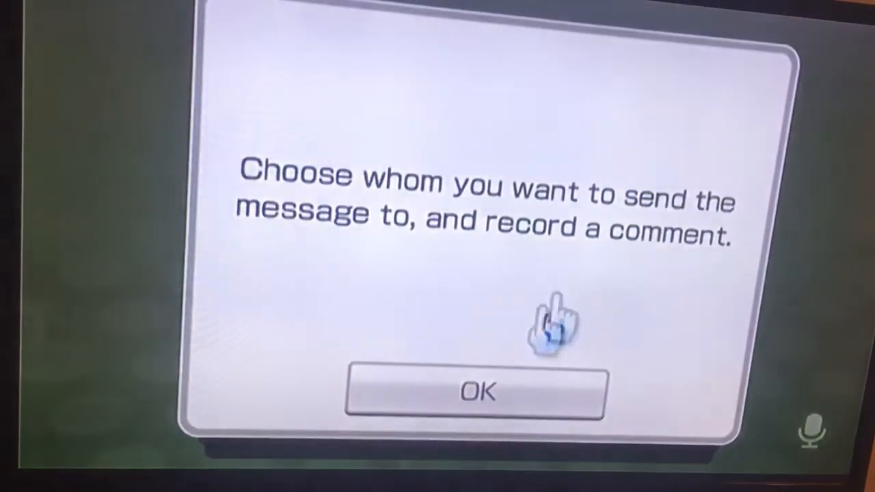
pyautogui.click(479, 391)
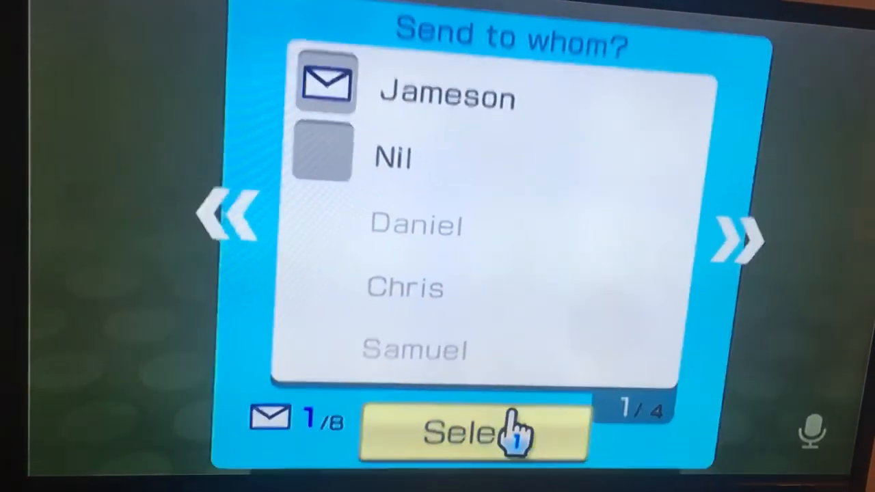
pyautogui.click(471, 434)
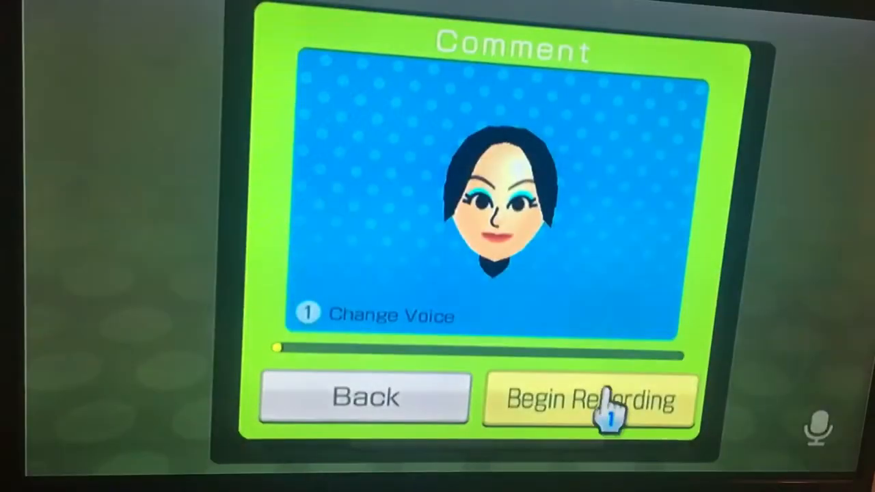
# Step: Record a voice comment and send the message, acknowledging the confirmation
pyautogui.click(587, 400)
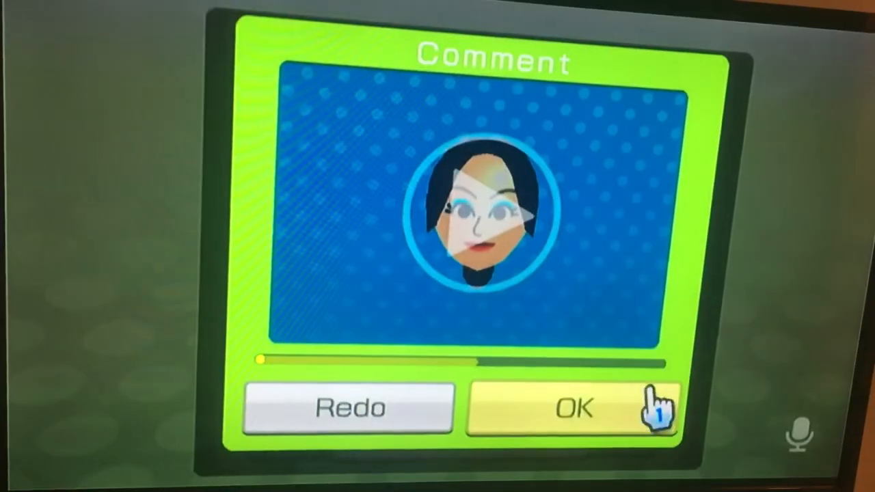
pyautogui.click(573, 407)
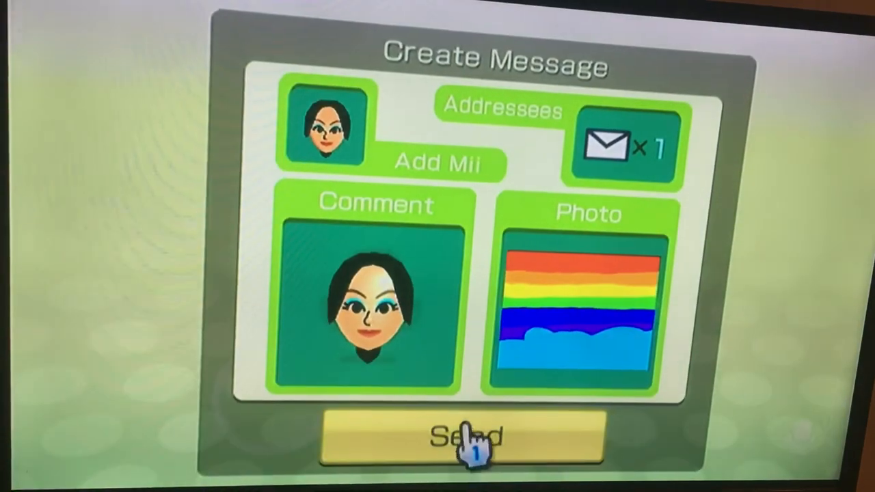
pyautogui.click(465, 437)
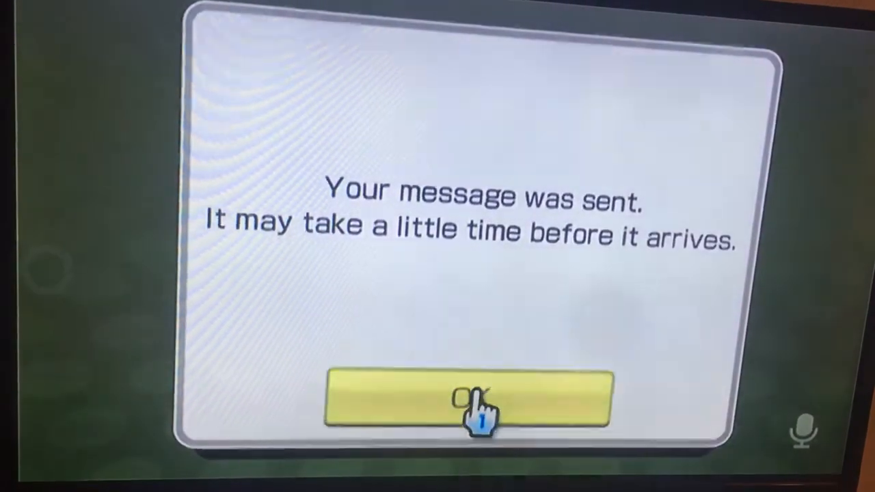
pyautogui.click(472, 399)
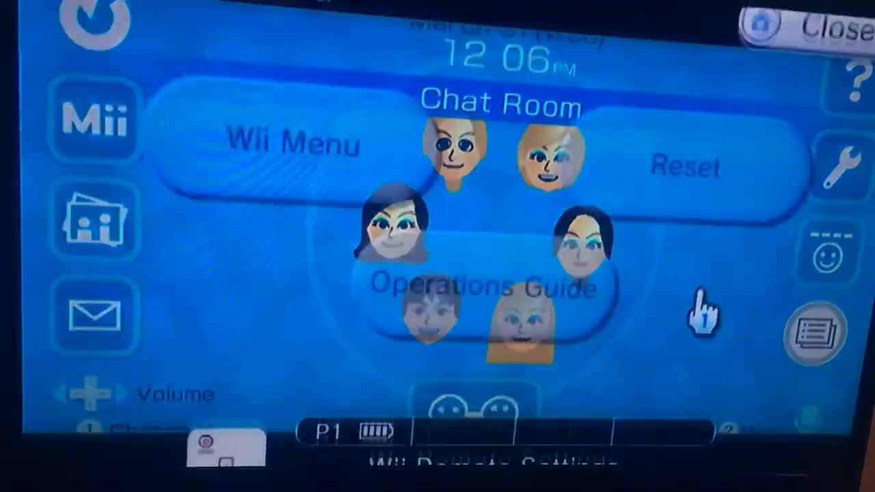
# Step: Return from the Wii Speak Channel to the Wii Menu via the HOME Menu
pyautogui.click(292, 144)
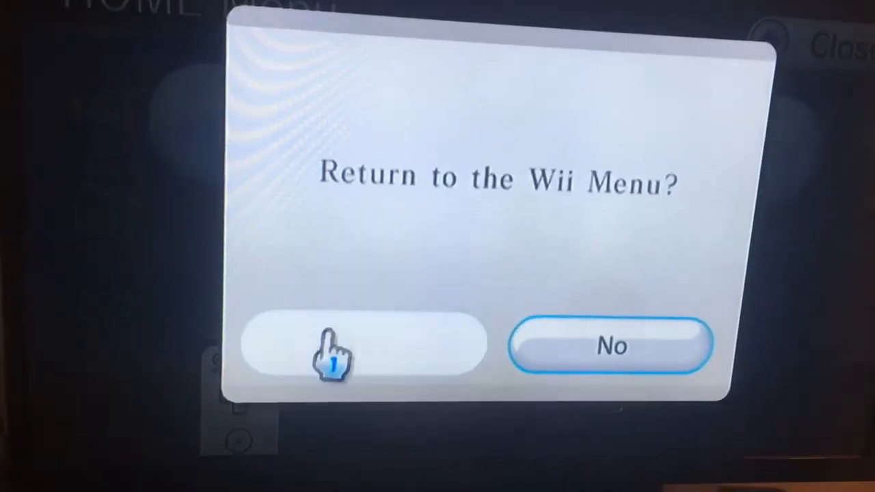
pyautogui.click(363, 344)
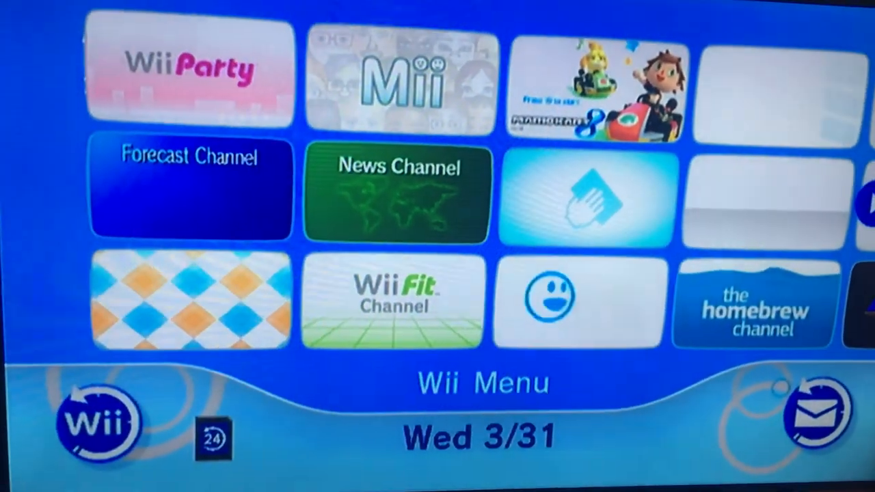